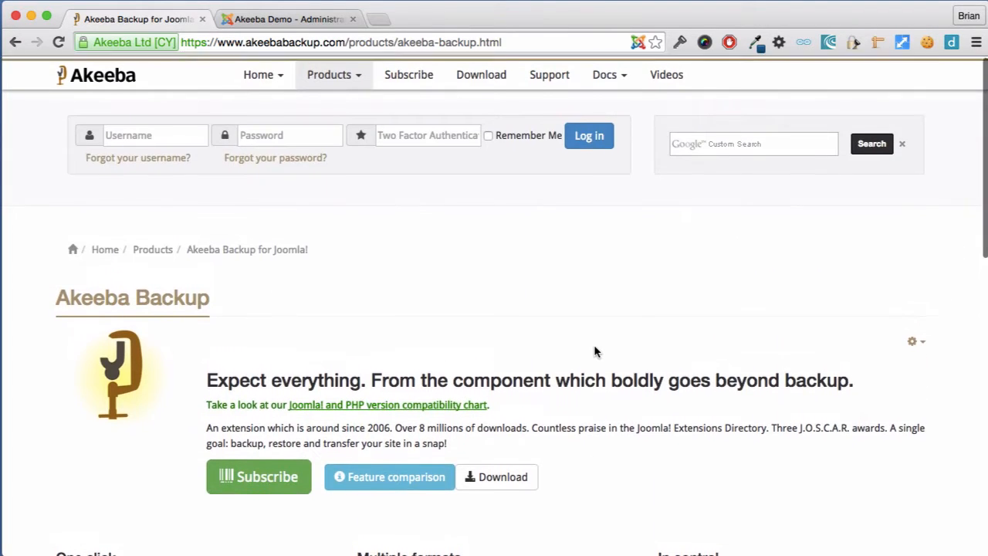
Log in to the Akeeba demo customer account and open the My account menu.
{"action": "type", "text": "akeebademo"}
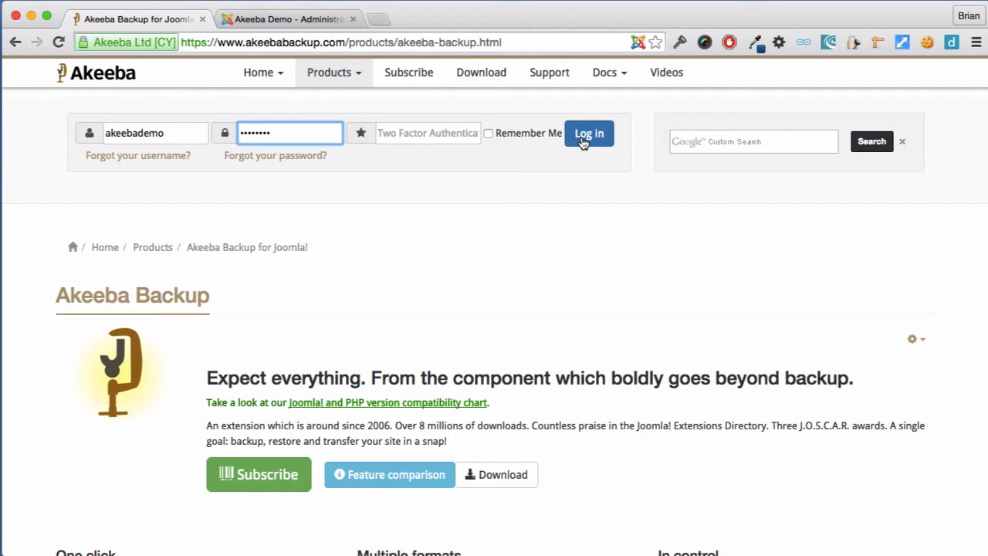
{"action": "left_click", "coordinate": [588, 132]}
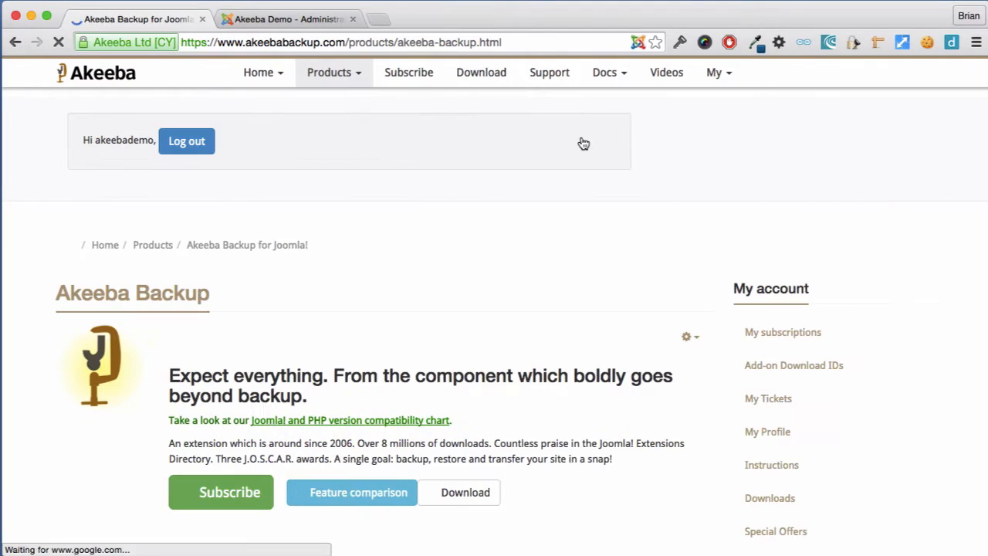
{"action": "left_click", "coordinate": [714, 72]}
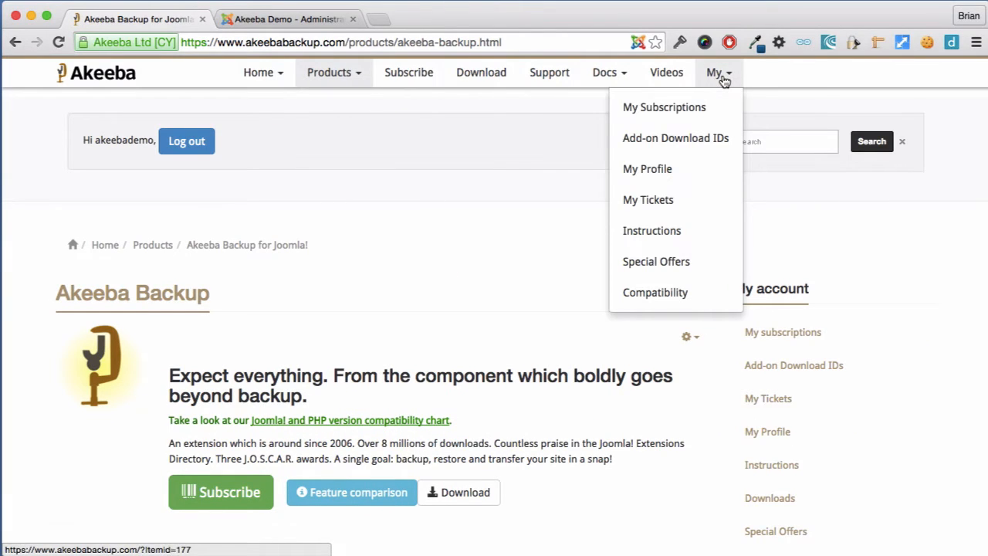
Open My Subscriptions and save the Akeeba Backup Professional 4.4.2 package from My Downloads.
{"action": "left_click", "coordinate": [664, 106]}
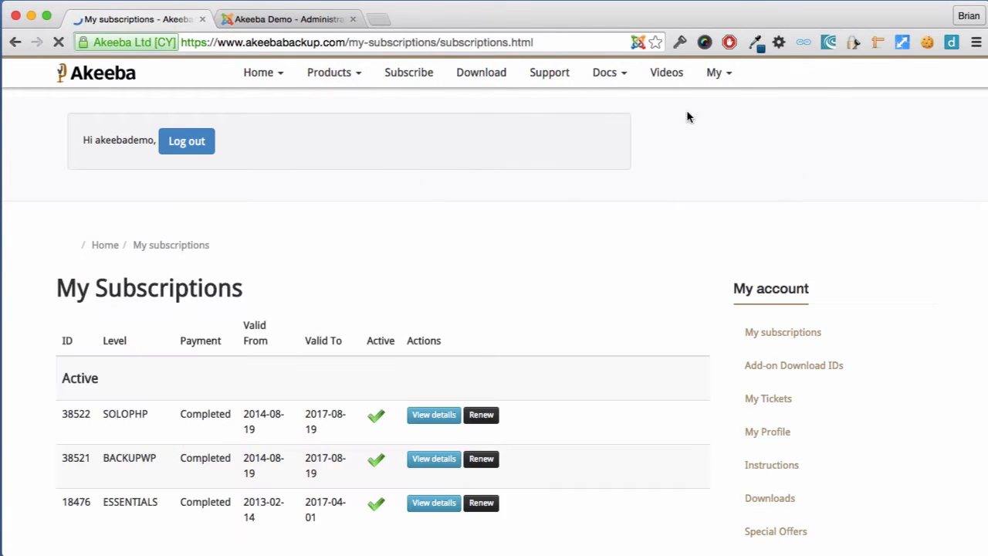
{"action": "scroll", "scroll_direction": "down", "scroll_amount": 3}
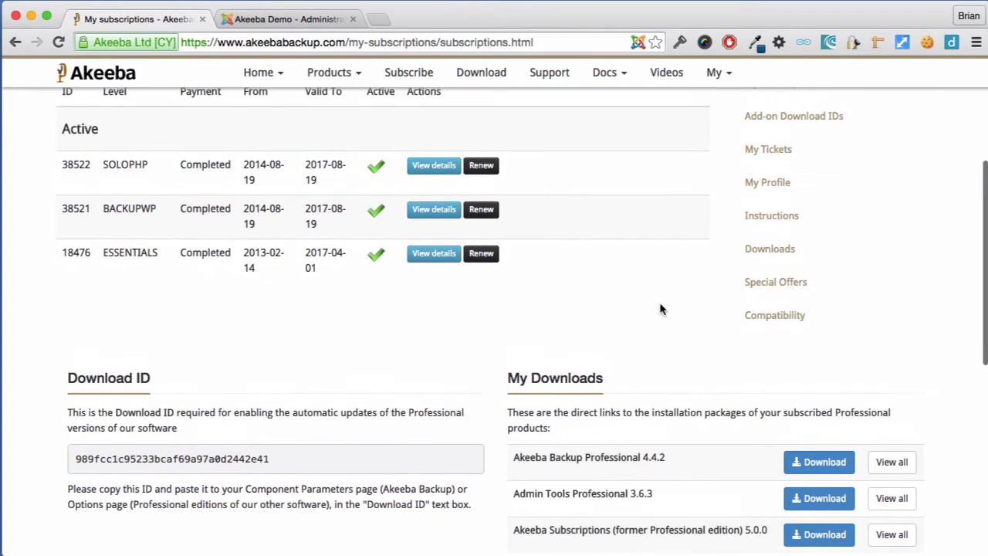
{"action": "scroll", "scroll_direction": "down", "scroll_amount": 3}
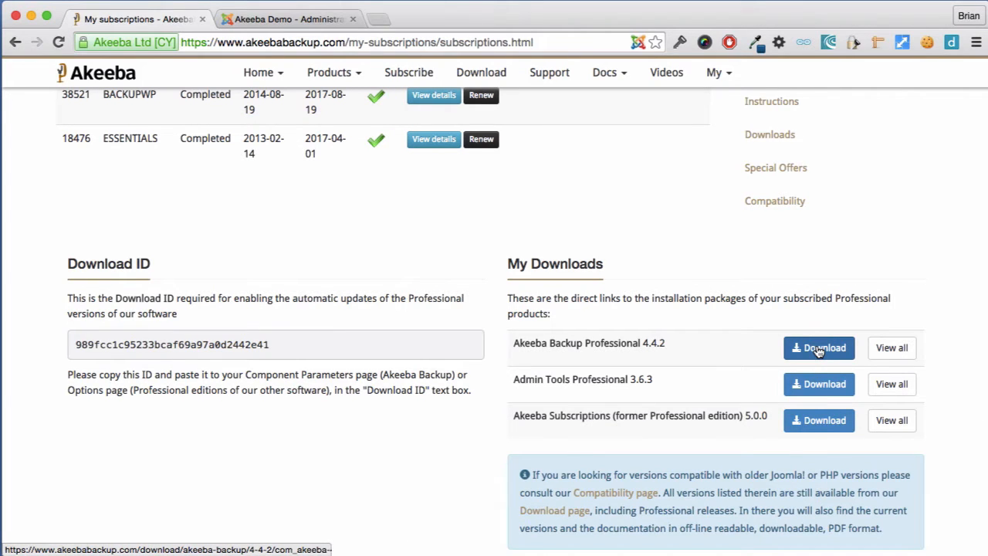
{"action": "left_click", "coordinate": [818, 347]}
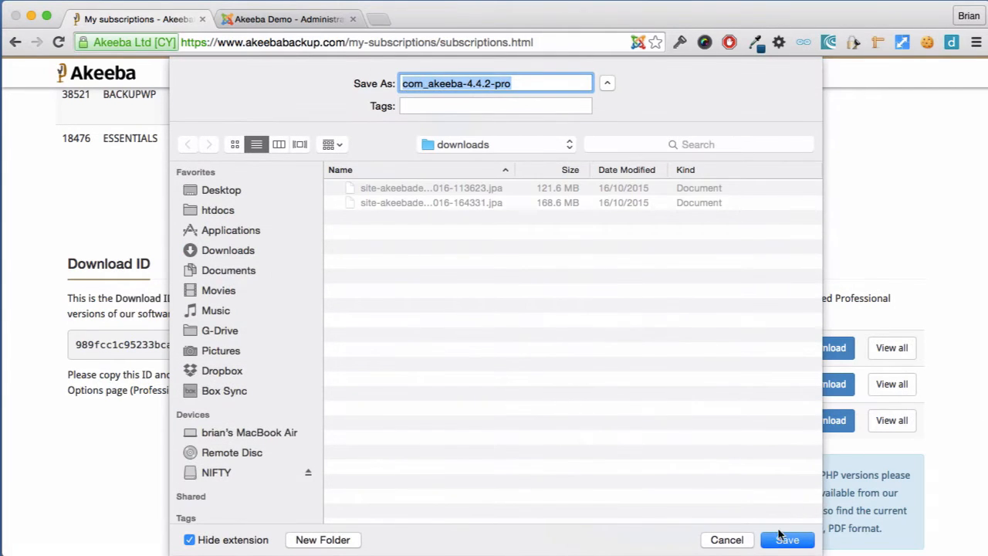
{"action": "left_click", "coordinate": [786, 539]}
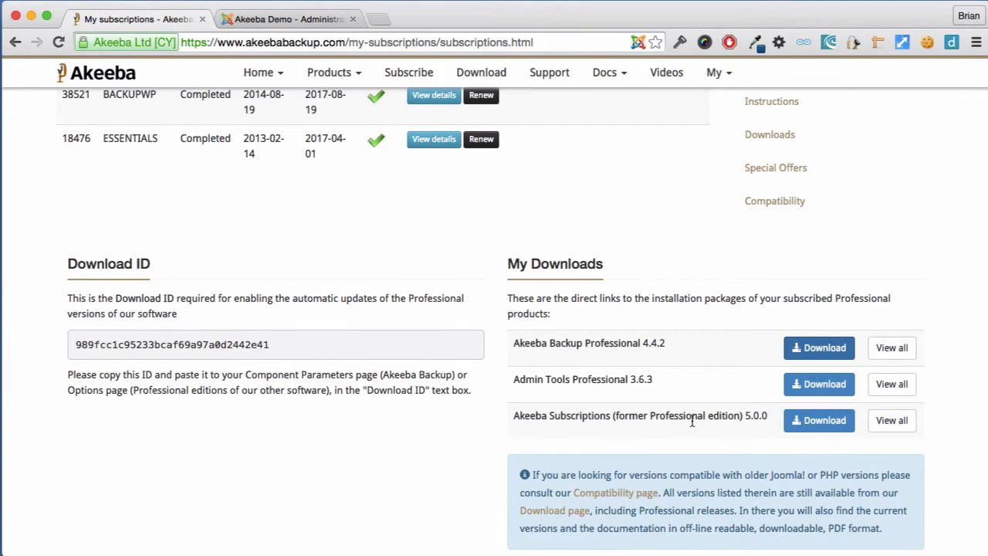
{"action": "mouse_move", "coordinate": [438, 292]}
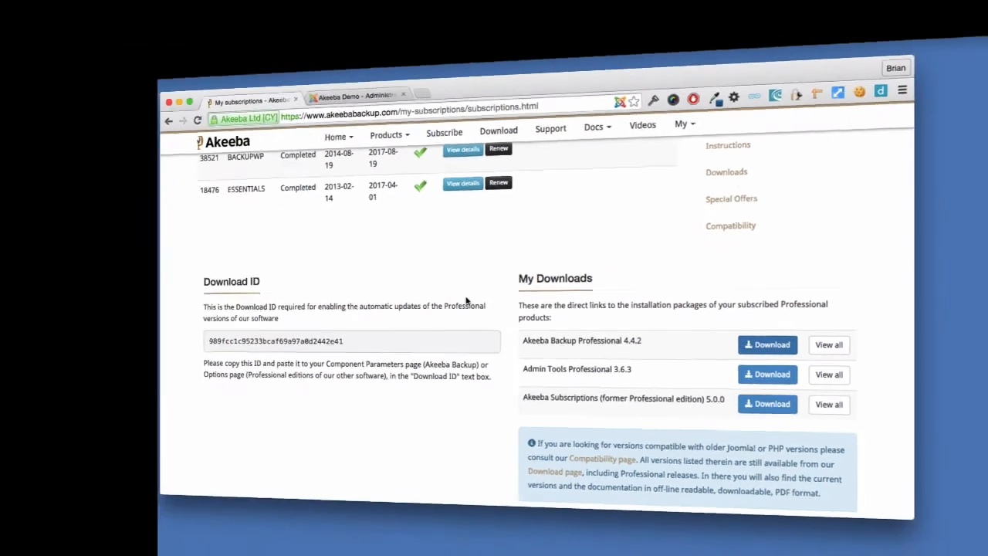
Install com_akeeba-4.4.2-pro.zip via the Joomla Extensions > Manage installer with Upload & Install.
{"action": "left_click", "coordinate": [286, 18]}
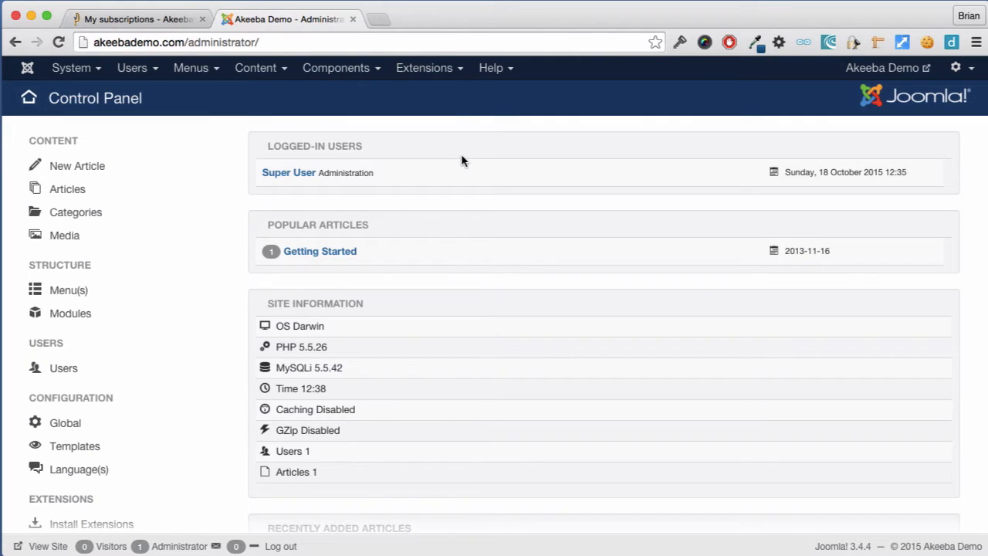
{"action": "left_click", "coordinate": [424, 67]}
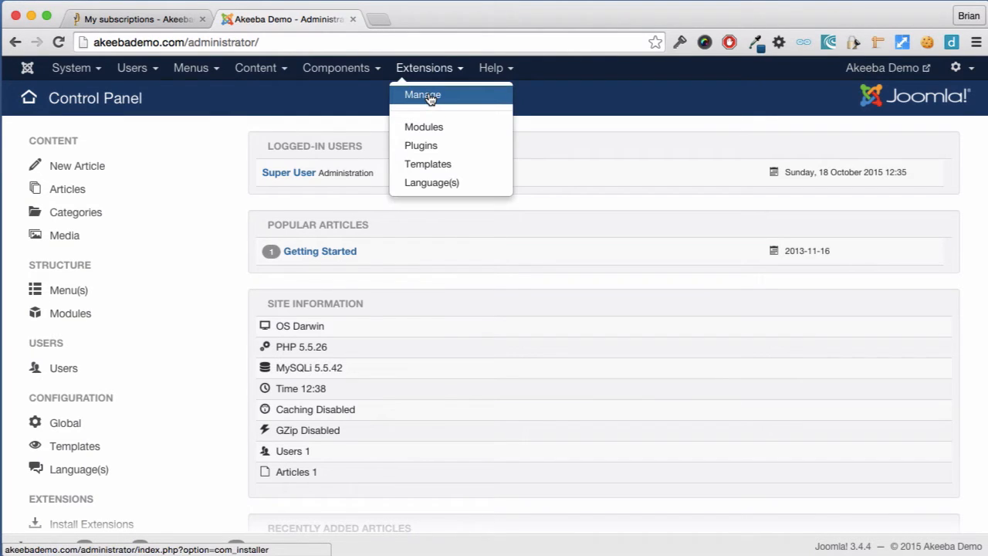
{"action": "left_click", "coordinate": [423, 94]}
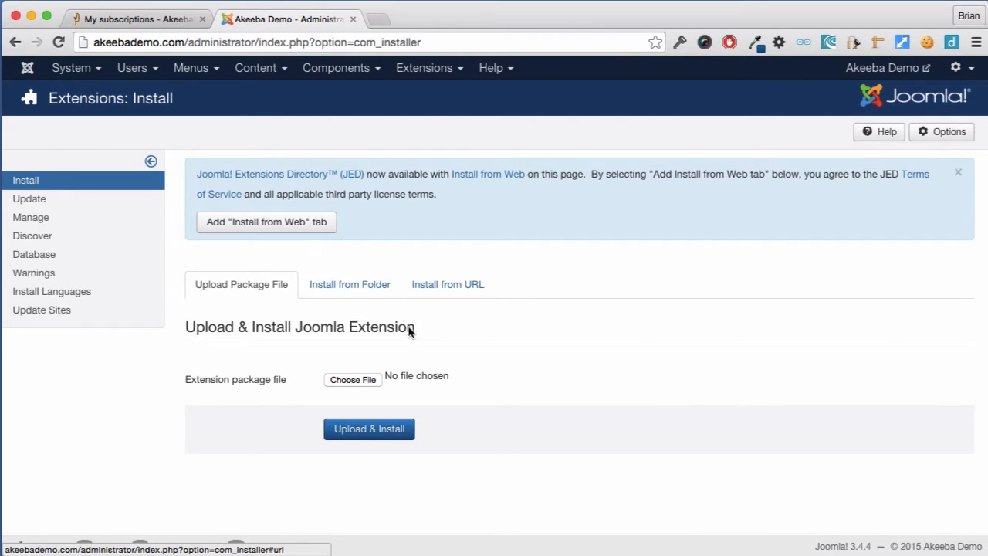
{"action": "left_click", "coordinate": [353, 379]}
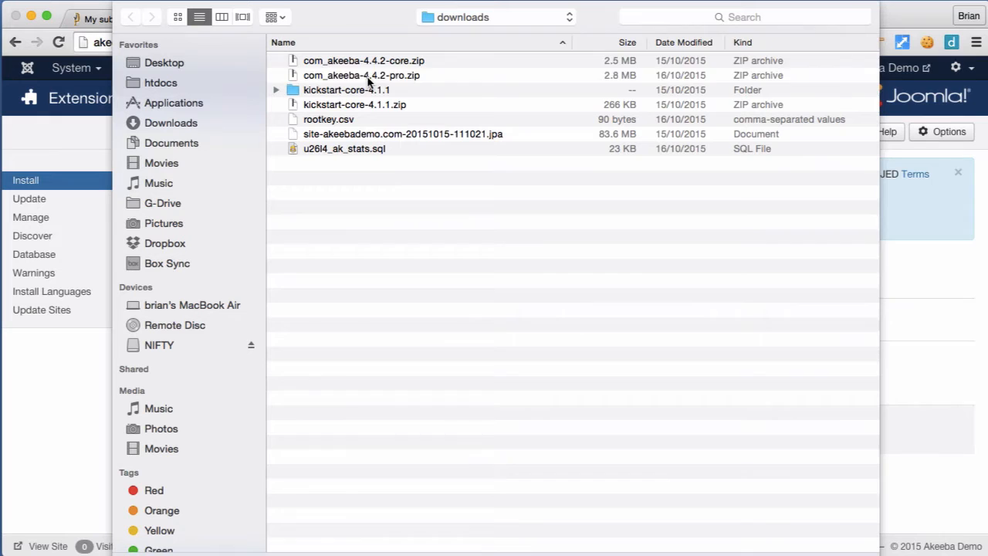
{"action": "left_click", "coordinate": [361, 75]}
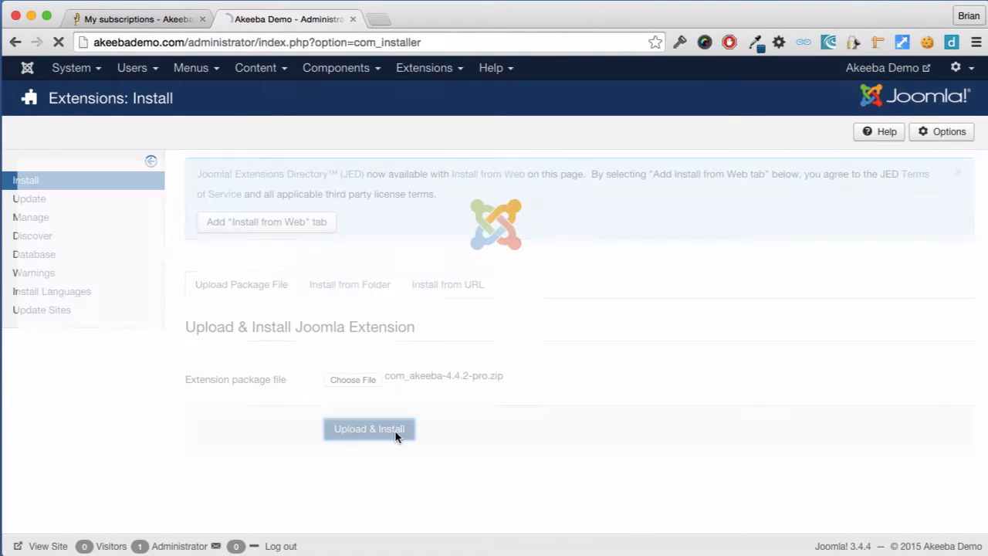
{"action": "left_click", "coordinate": [368, 428]}
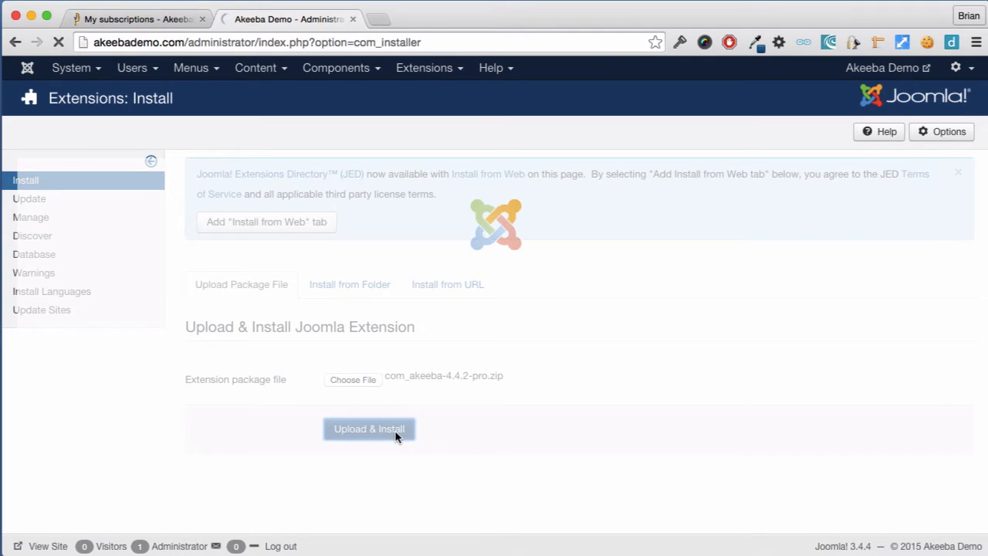
{"action": "left_click", "coordinate": [368, 428]}
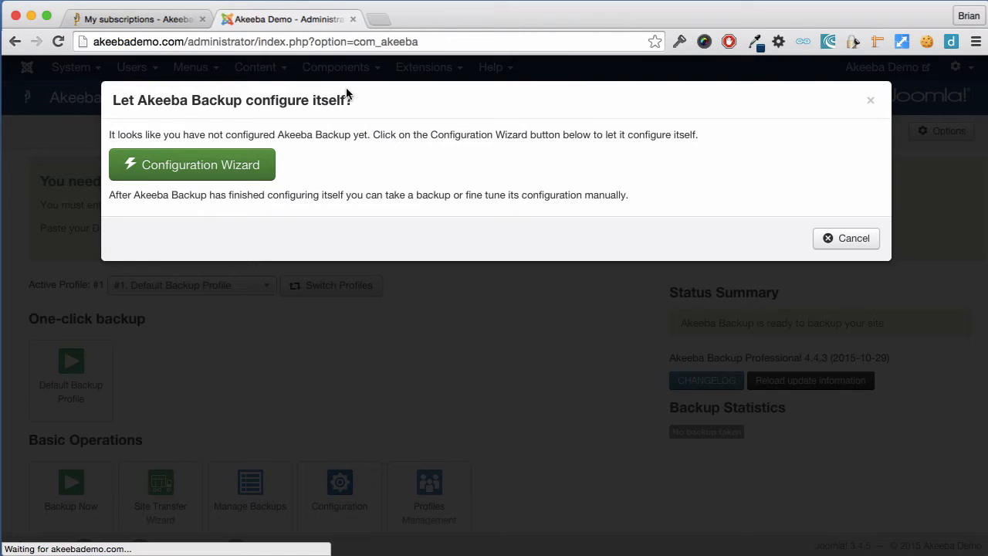
Run the Configuration Wizard from the 'Let Akeeba Backup configure itself?' popup until benchmarking finishes.
{"action": "left_click", "coordinate": [192, 164]}
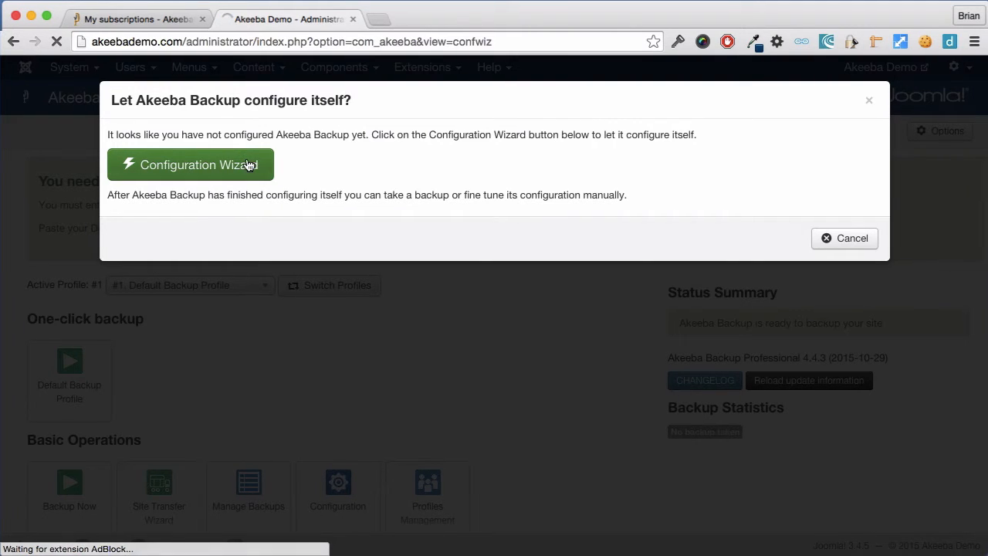
{"action": "left_click", "coordinate": [189, 164]}
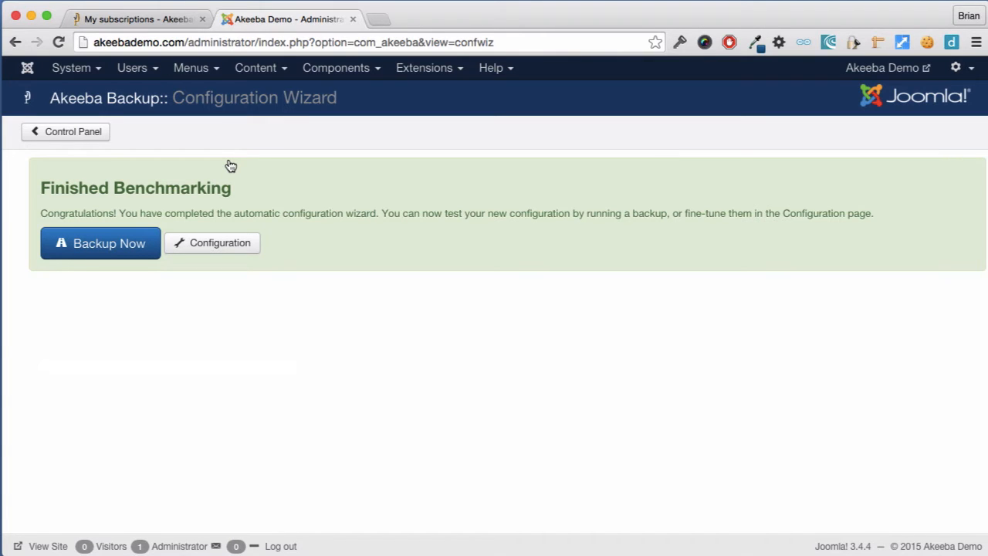
{"action": "mouse_move", "coordinate": [109, 243]}
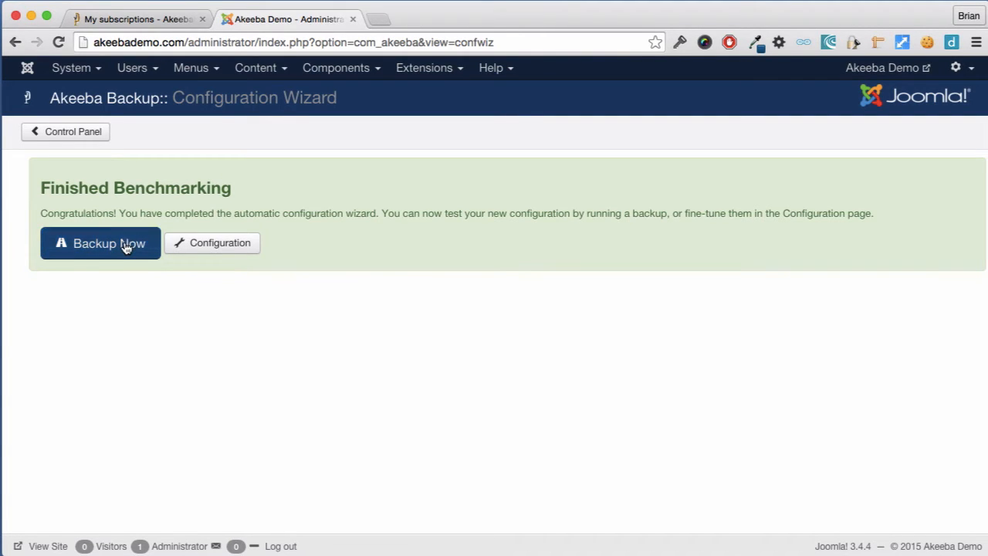
Run Backup Now with the Default Backup Profile and automatic dated description.
{"action": "left_click", "coordinate": [99, 243]}
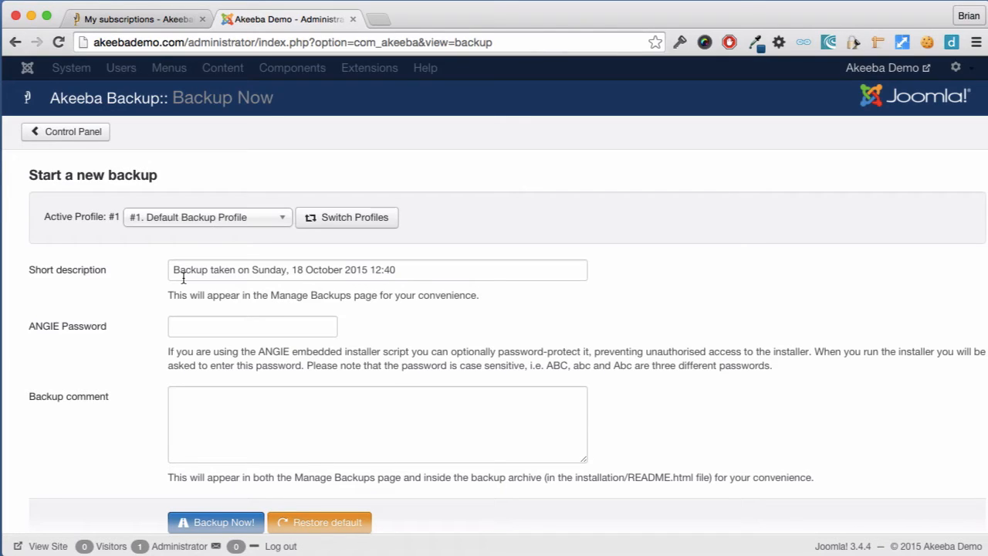
{"action": "mouse_move", "coordinate": [189, 396]}
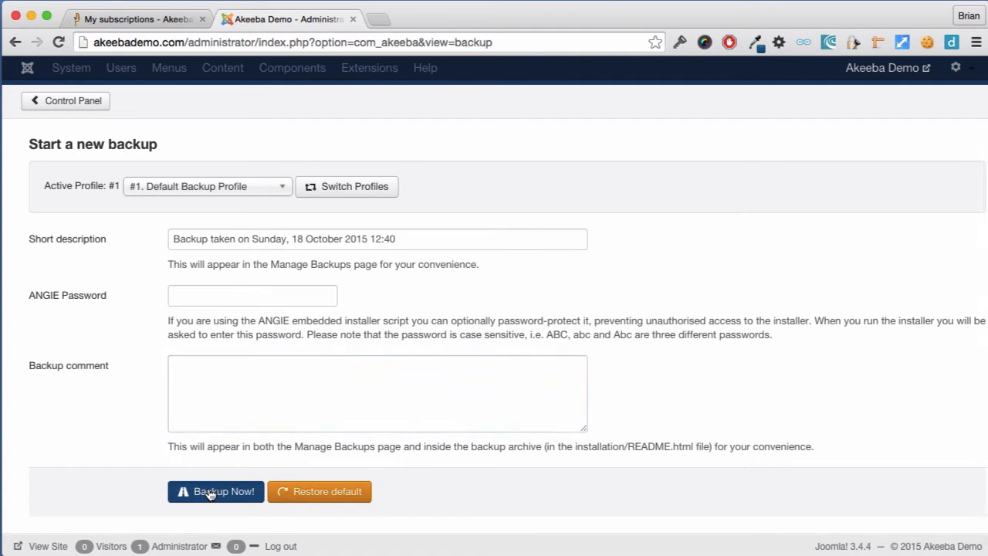
{"action": "left_click", "coordinate": [216, 492]}
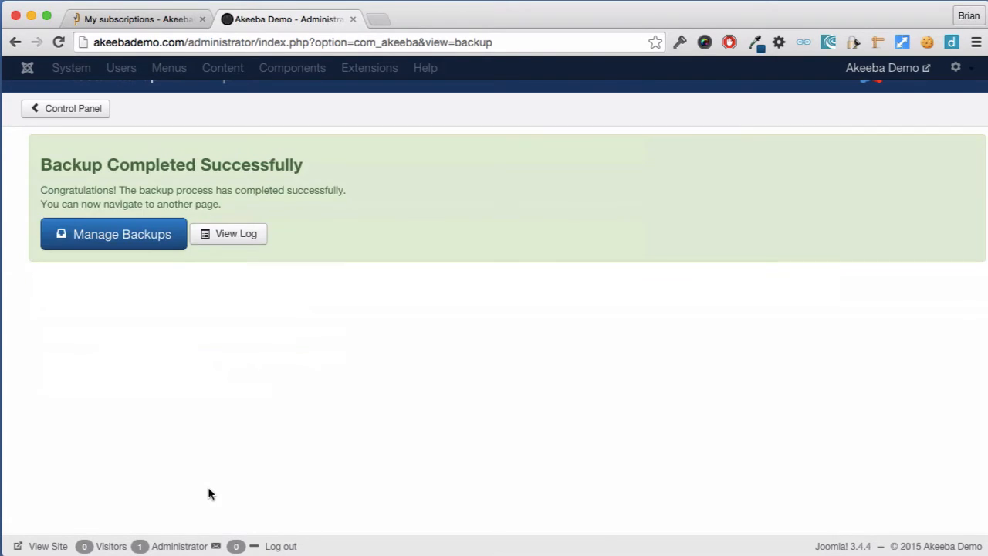
{"action": "mouse_move", "coordinate": [154, 325]}
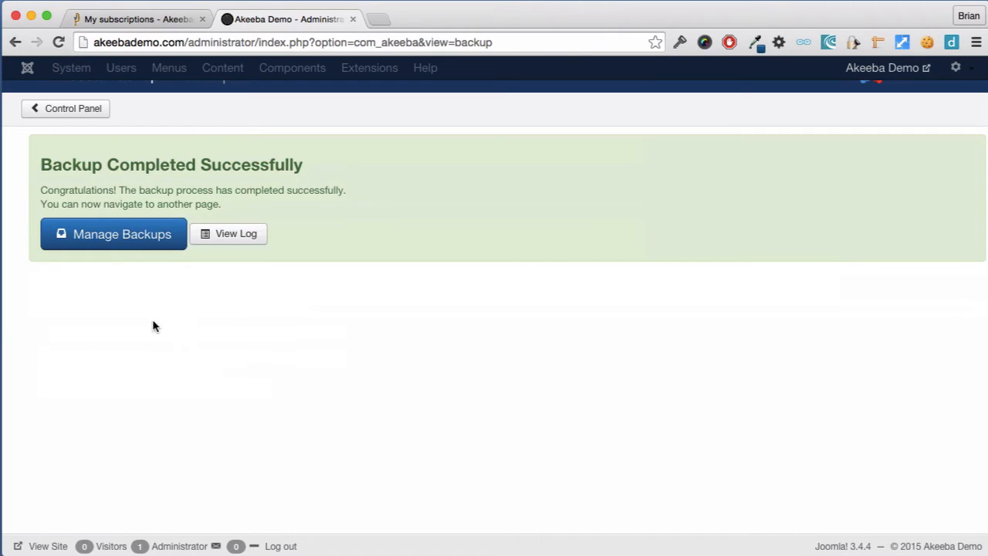
Go to Manage Backups from the Backup Completed Successfully screen.
{"action": "left_click", "coordinate": [114, 234]}
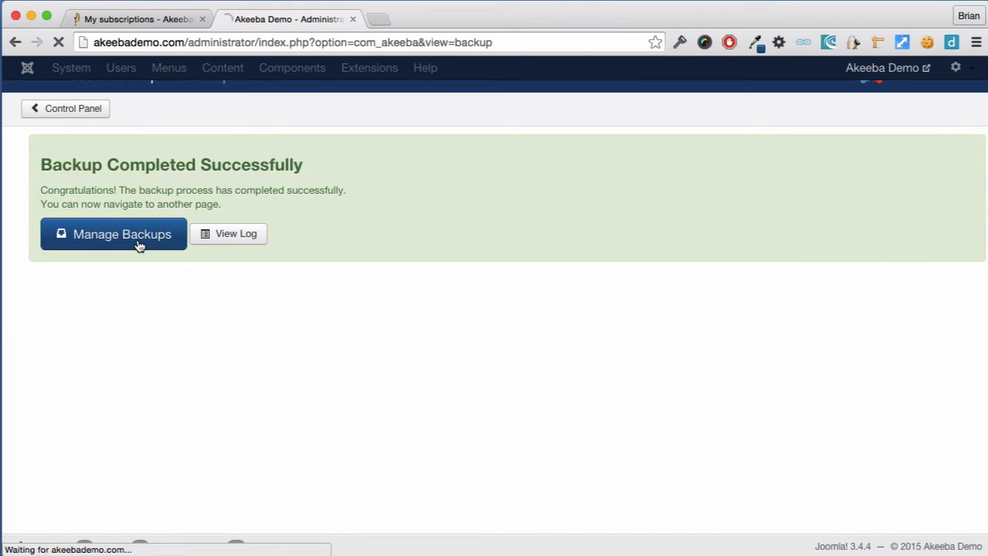
In Manage Backups, request download of the October 18, 2015 backup archive.
{"action": "left_click", "coordinate": [112, 234]}
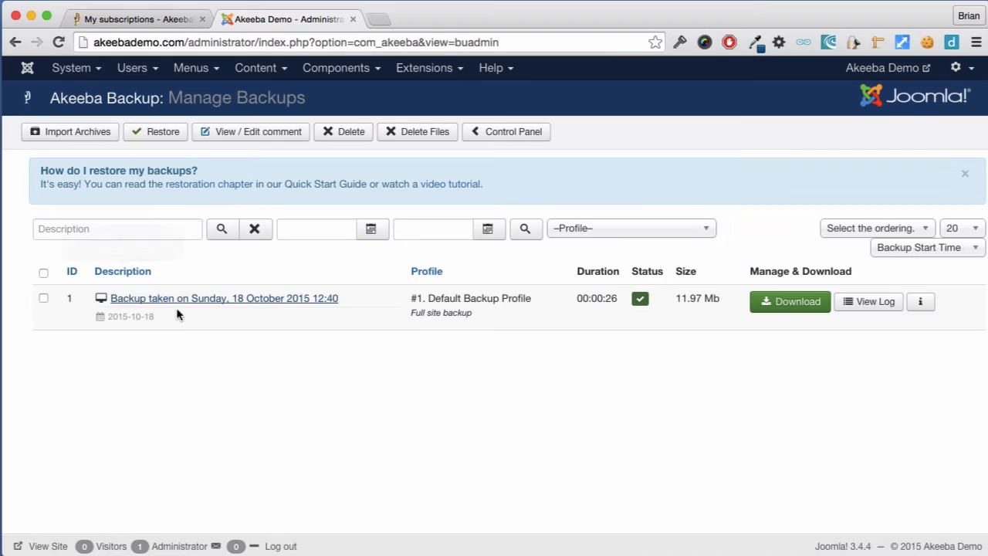
{"action": "mouse_move", "coordinate": [189, 343]}
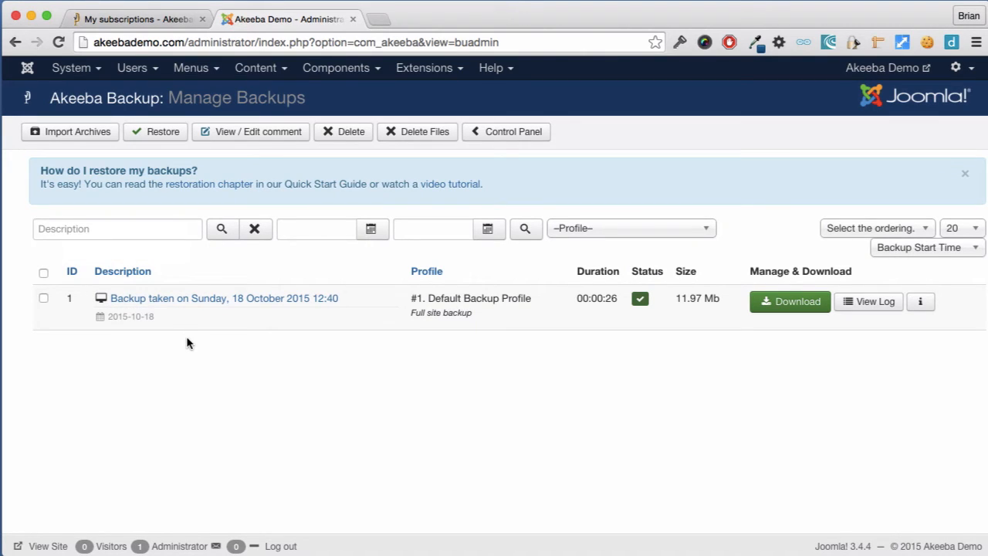
{"action": "mouse_move", "coordinate": [275, 311]}
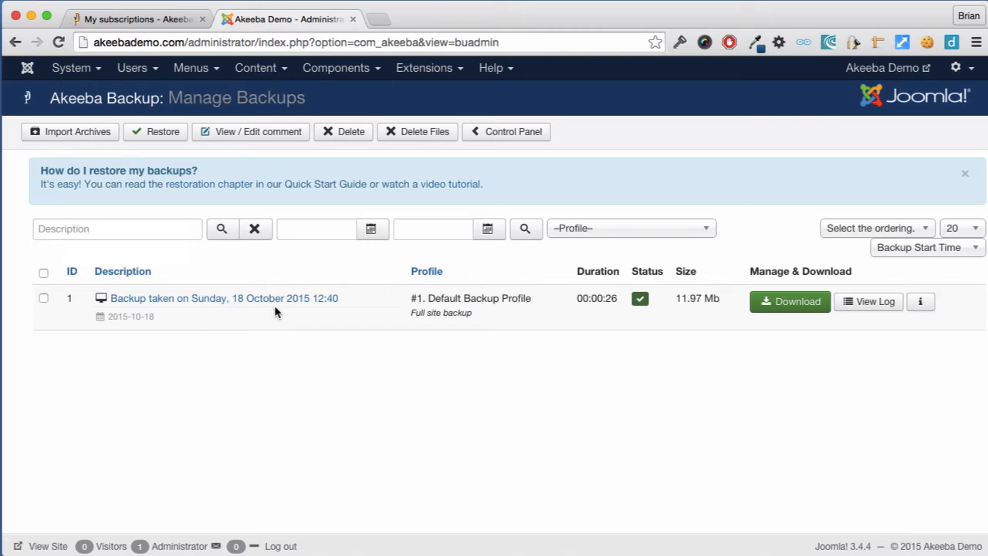
{"action": "left_click", "coordinate": [640, 298]}
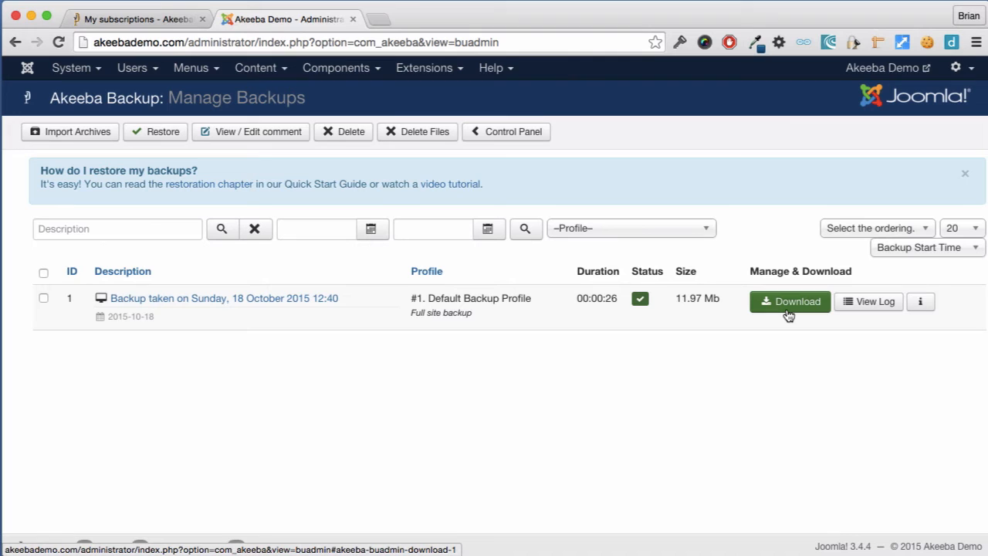
{"action": "left_click", "coordinate": [789, 301]}
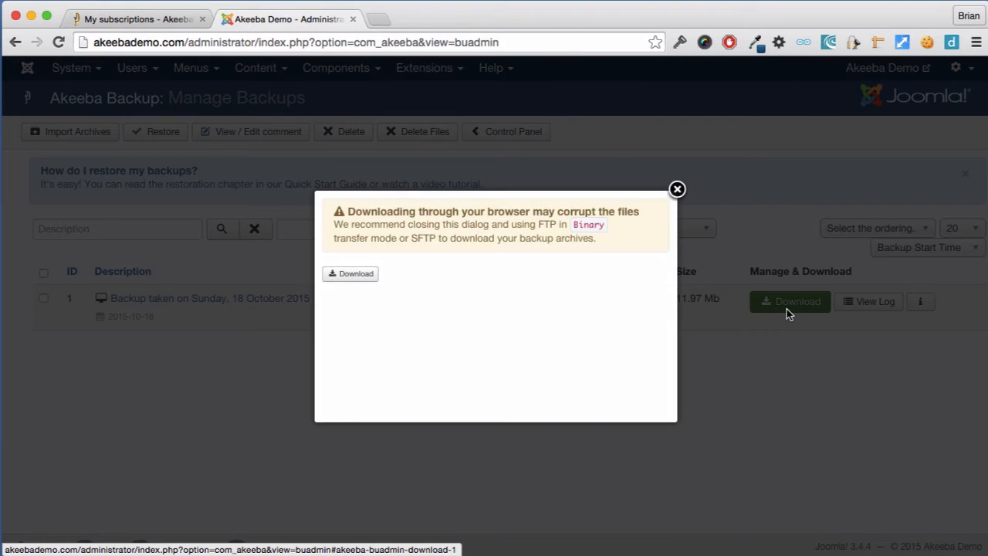
Accept the corruption warning, save the archive to Downloads, and close the download dialog.
{"action": "left_click", "coordinate": [351, 273]}
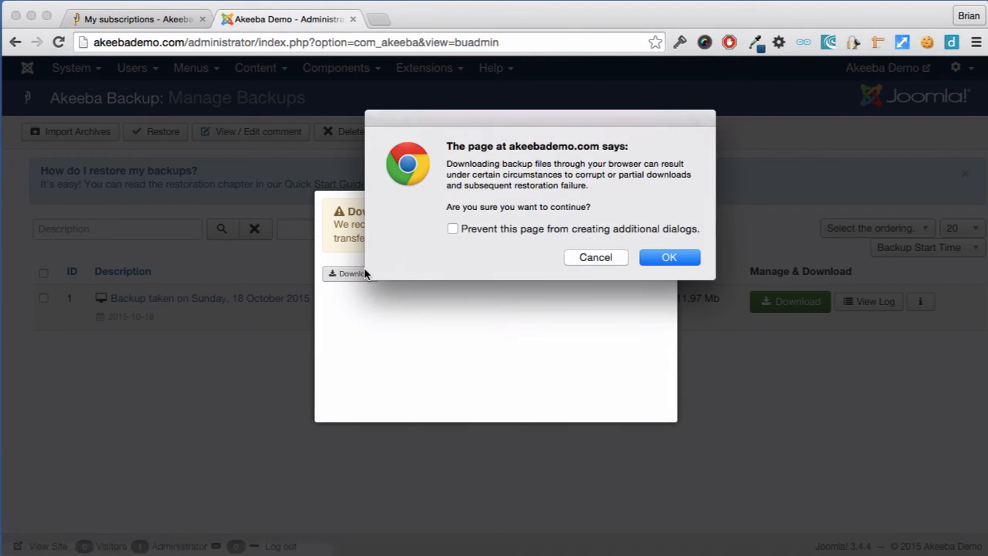
{"action": "left_click", "coordinate": [668, 257]}
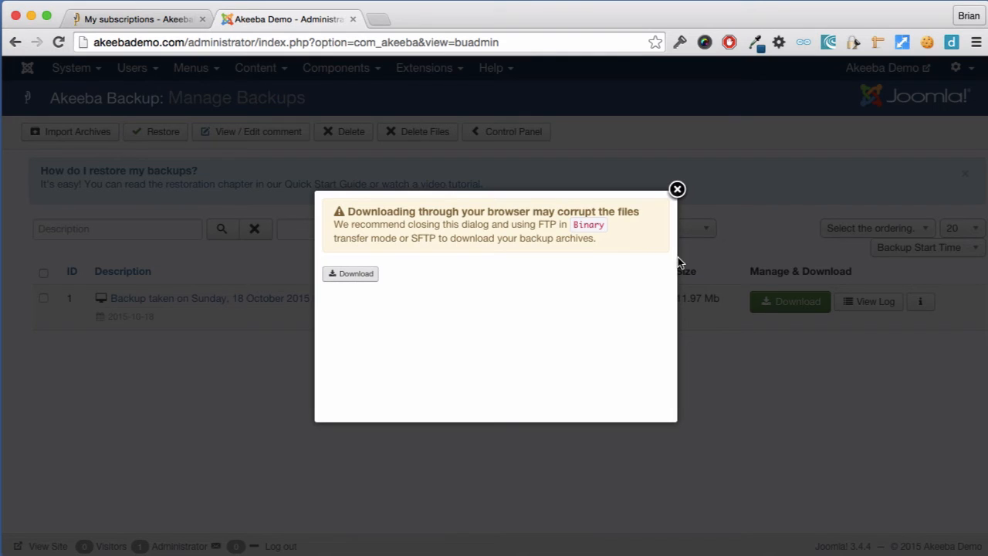
{"action": "left_click", "coordinate": [351, 273]}
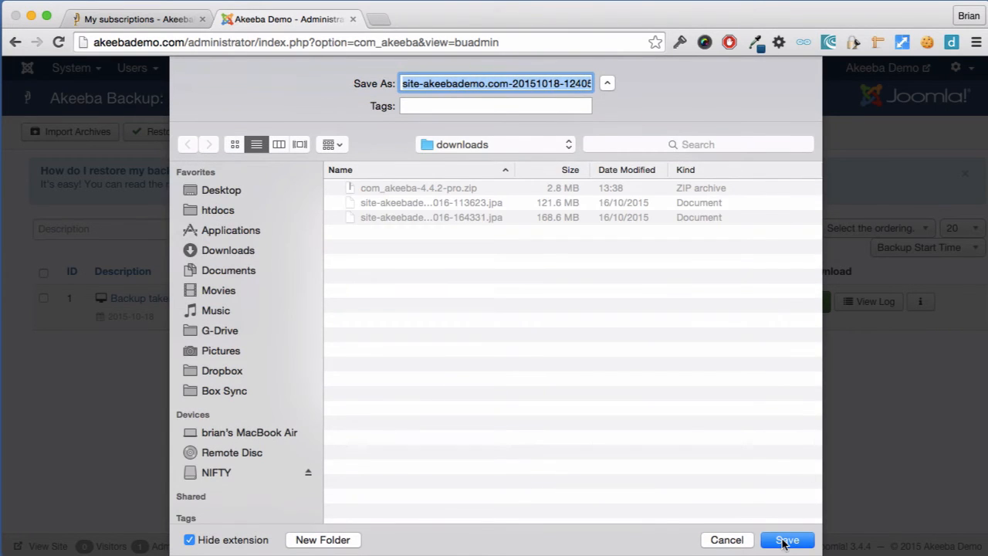
{"action": "left_click", "coordinate": [787, 539]}
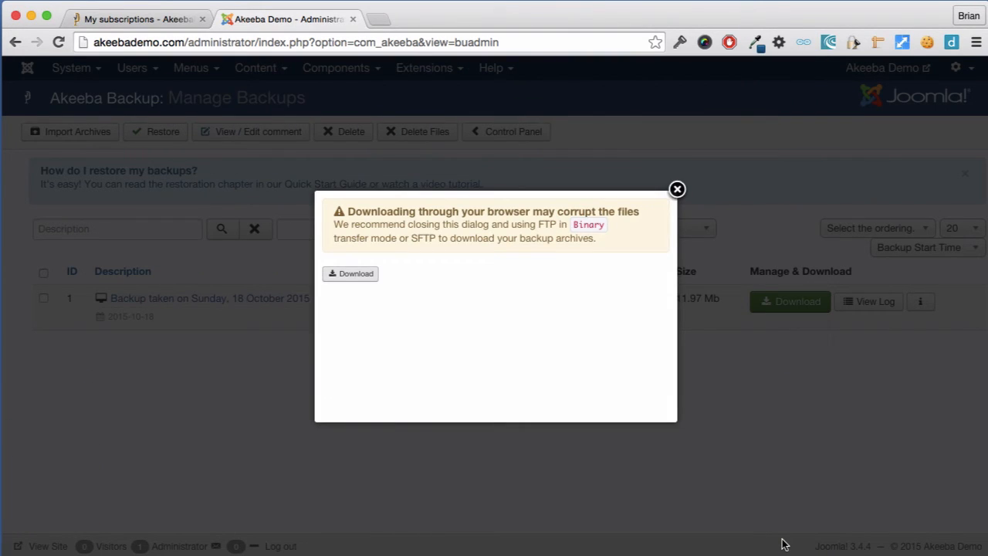
{"action": "mouse_move", "coordinate": [814, 380]}
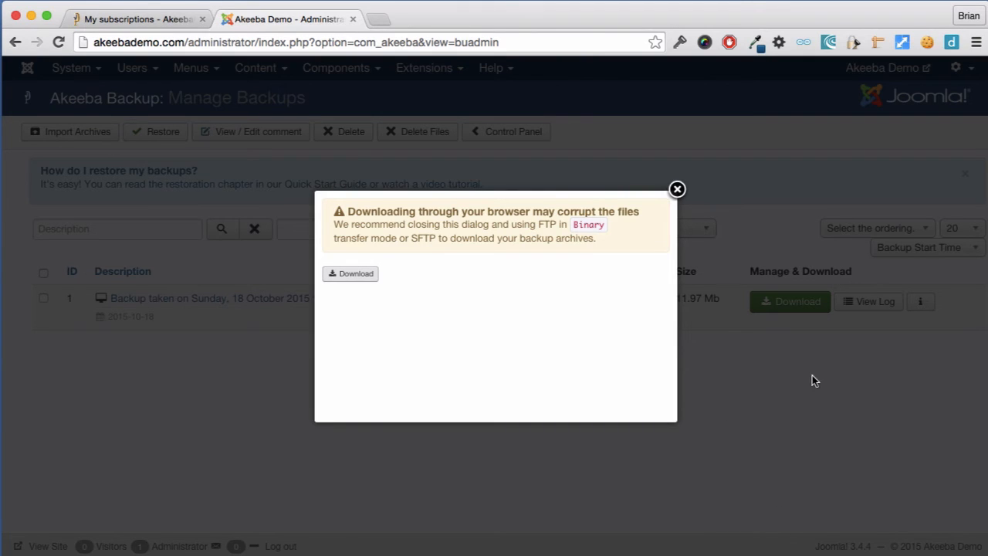
{"action": "left_click", "coordinate": [677, 189]}
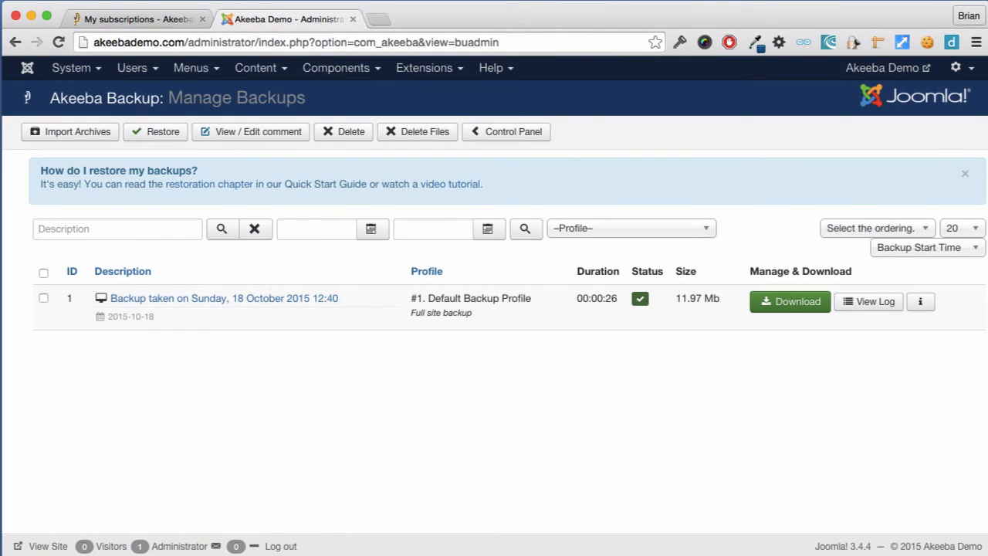
{"action": "mouse_move", "coordinate": [795, 457]}
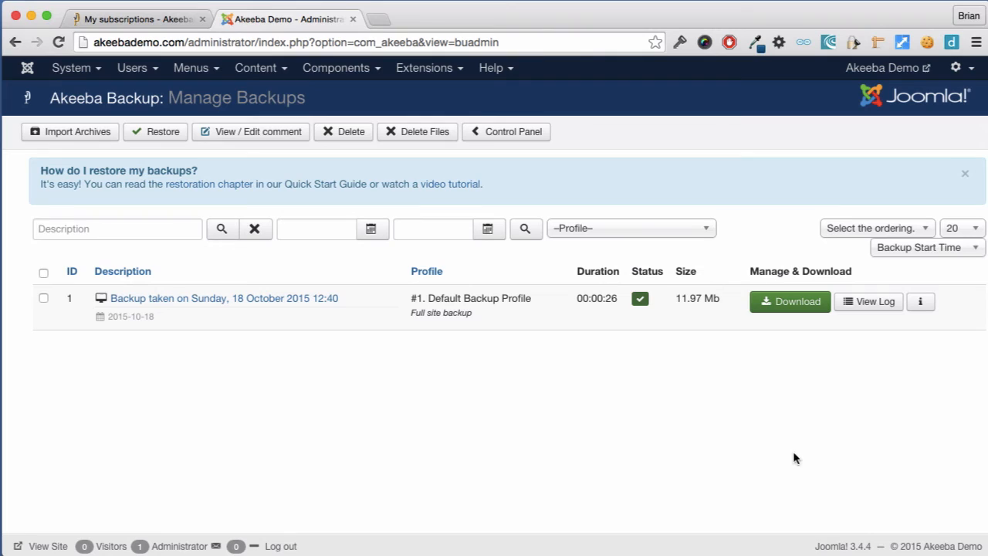
{"action": "mouse_move", "coordinate": [748, 425]}
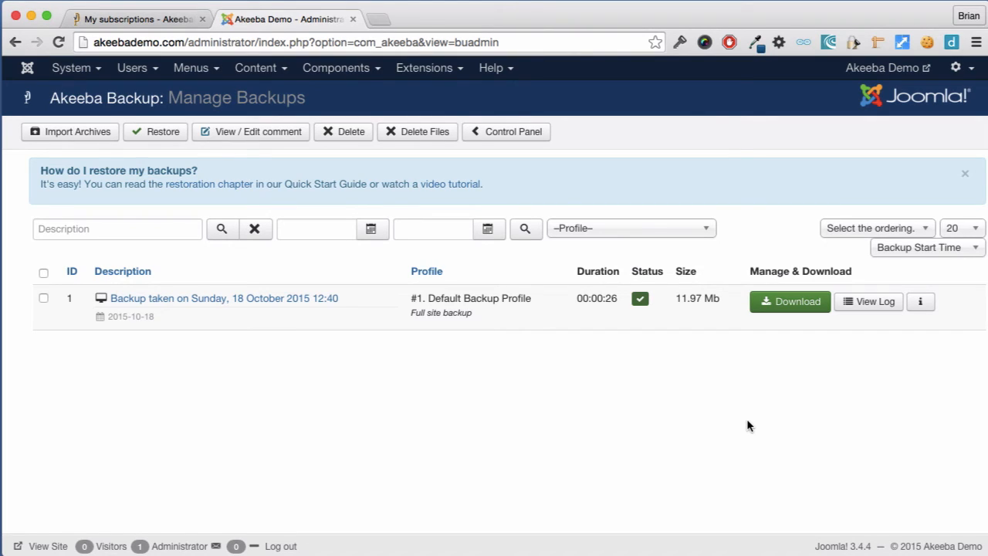
{"action": "mouse_move", "coordinate": [356, 310]}
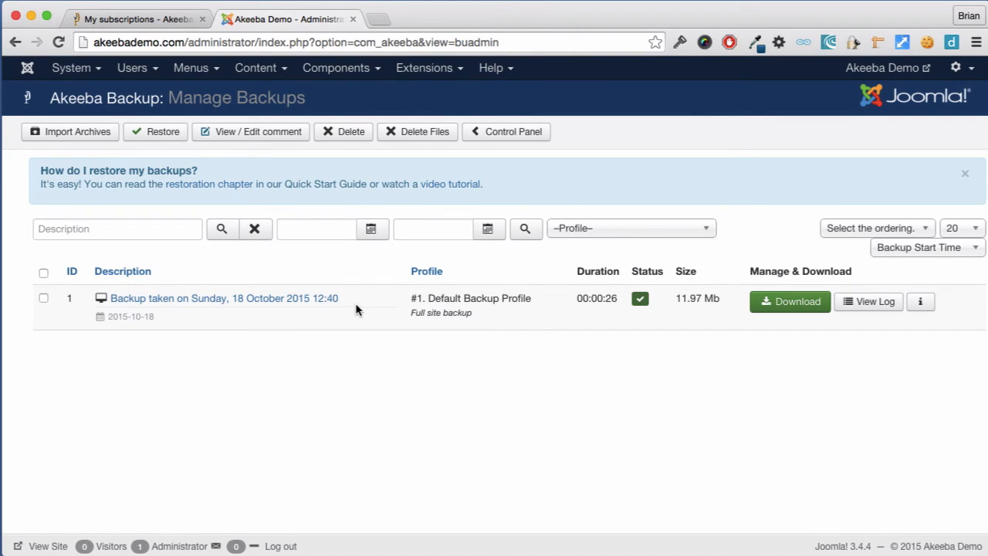
Tick the checkbox of the October 18, 2015 backup row in Manage Backups.
{"action": "left_click", "coordinate": [43, 298]}
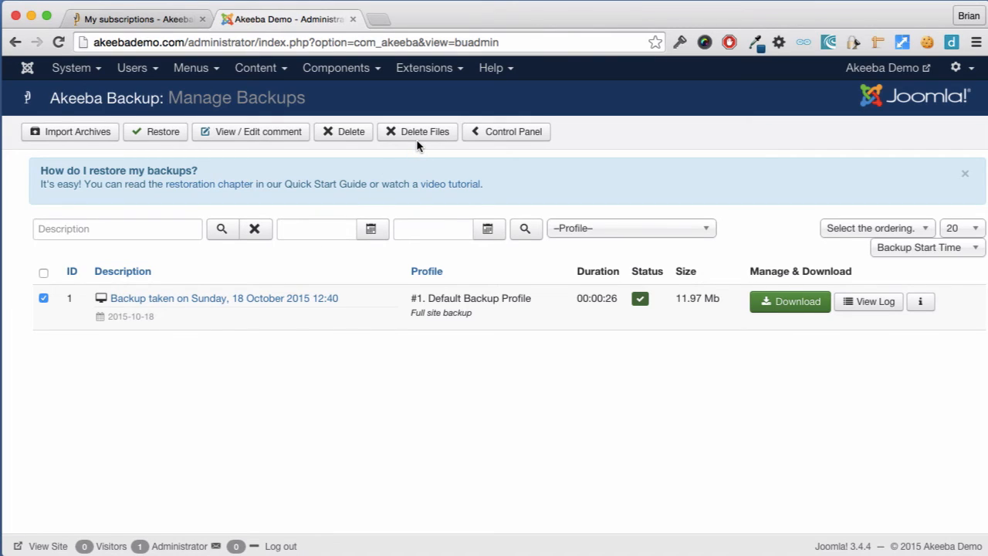
{"action": "mouse_move", "coordinate": [374, 157]}
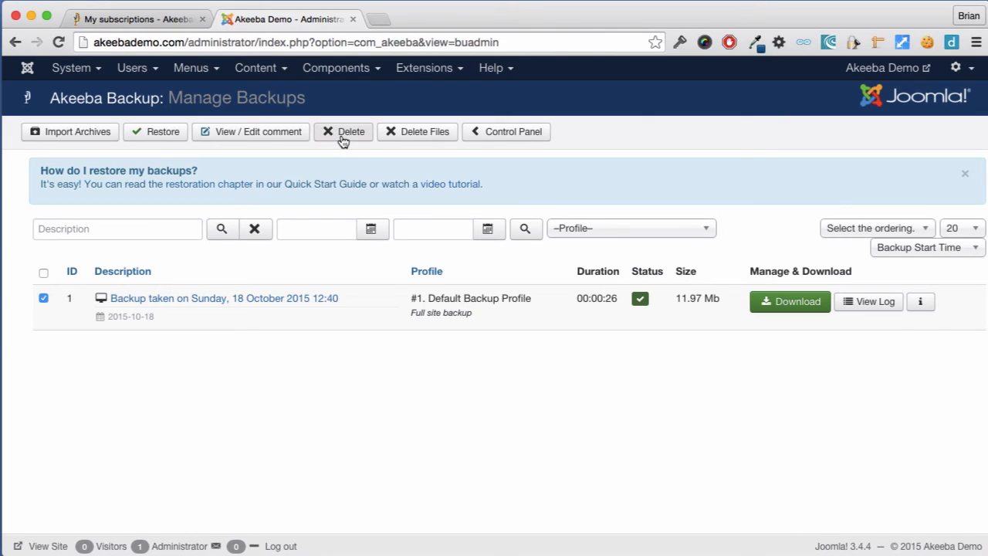
{"action": "mouse_move", "coordinate": [422, 139]}
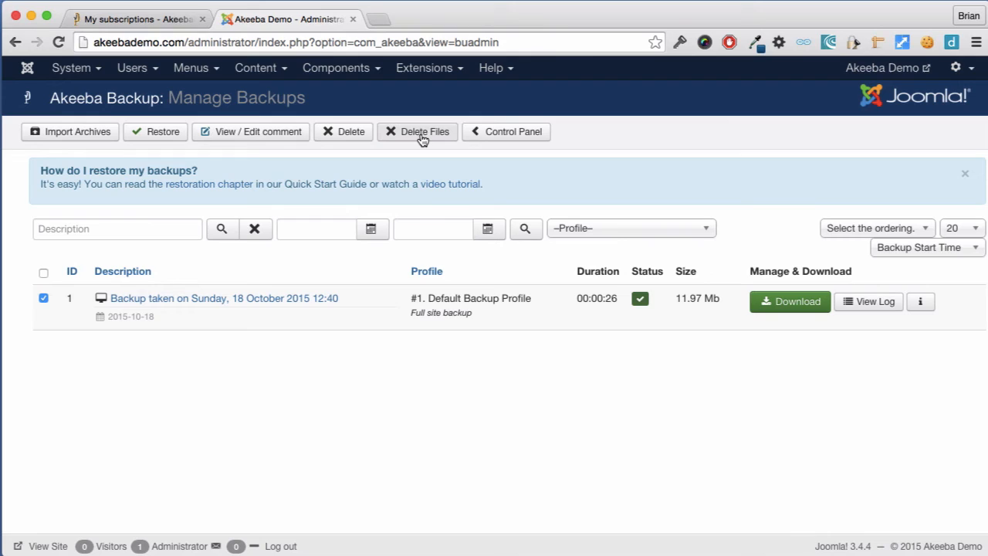
{"action": "mouse_move", "coordinate": [352, 131]}
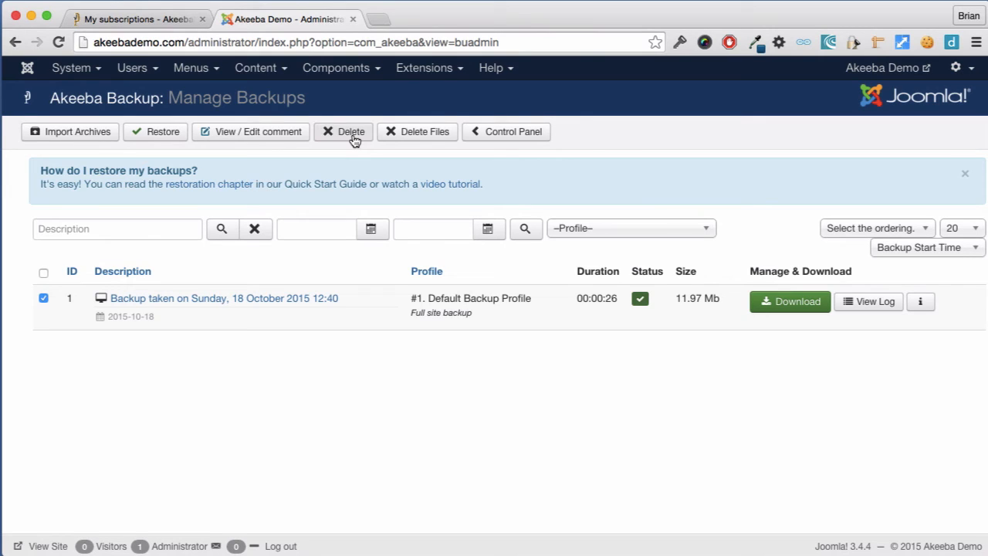
{"action": "mouse_move", "coordinate": [417, 131]}
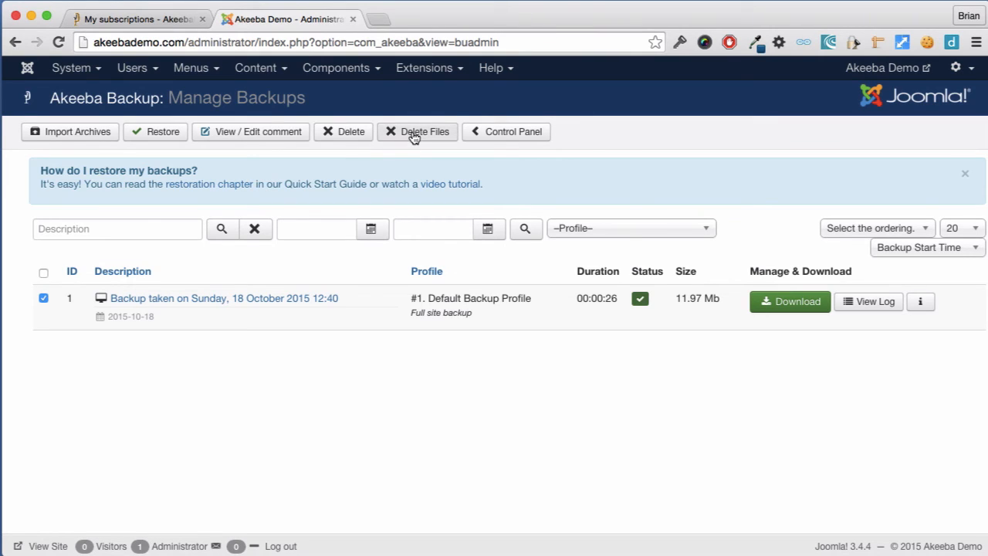
Use Delete Files on the October 18 backup, keeping its record and log.
{"action": "left_click", "coordinate": [417, 131]}
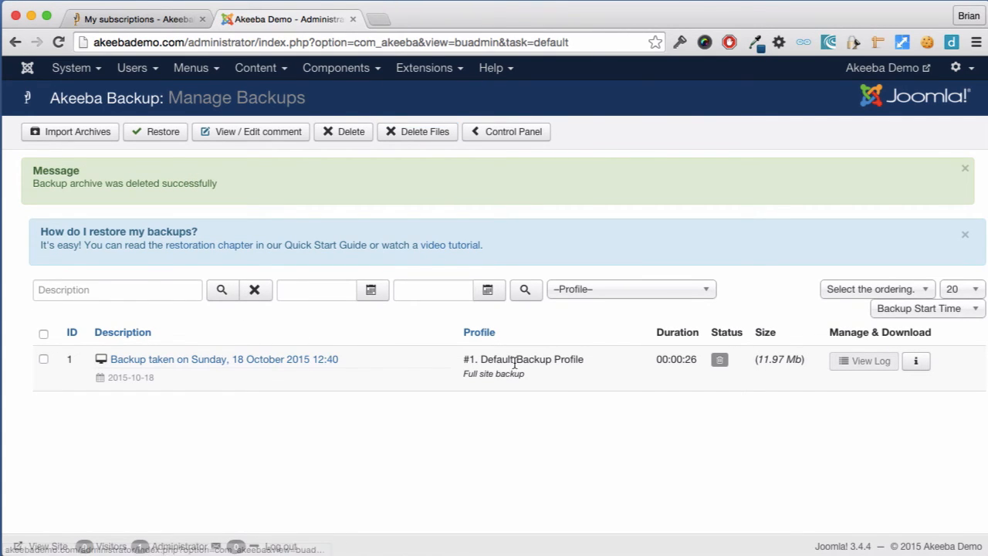
{"action": "mouse_move", "coordinate": [863, 361]}
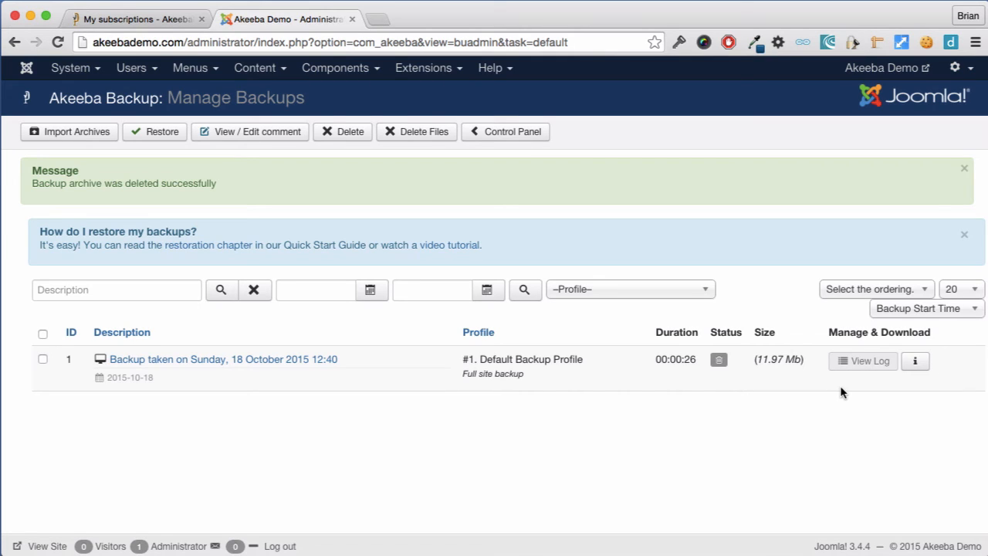
{"action": "mouse_move", "coordinate": [537, 146]}
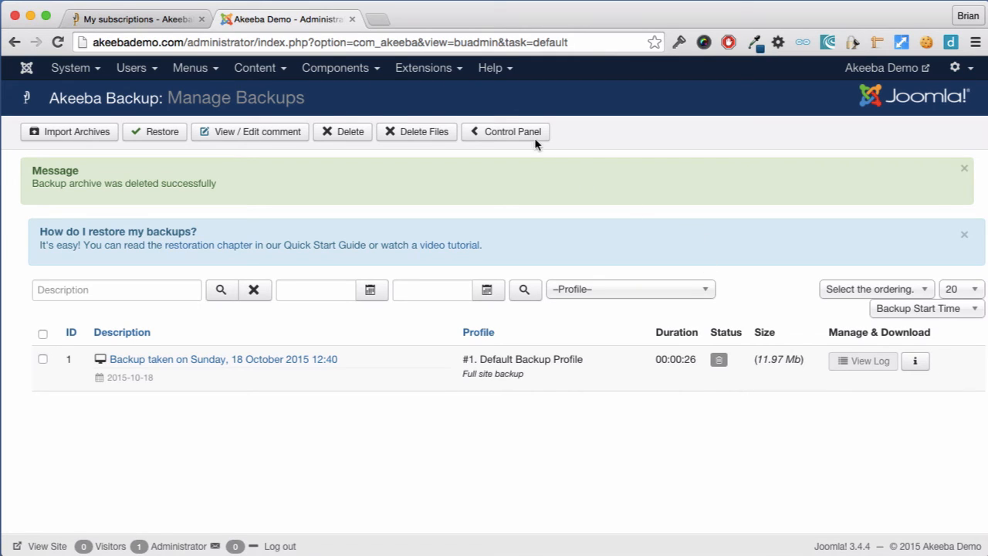
Reopen the Akeeba website's My Subscriptions page to reach the listed Download ID.
{"action": "left_click", "coordinate": [506, 131]}
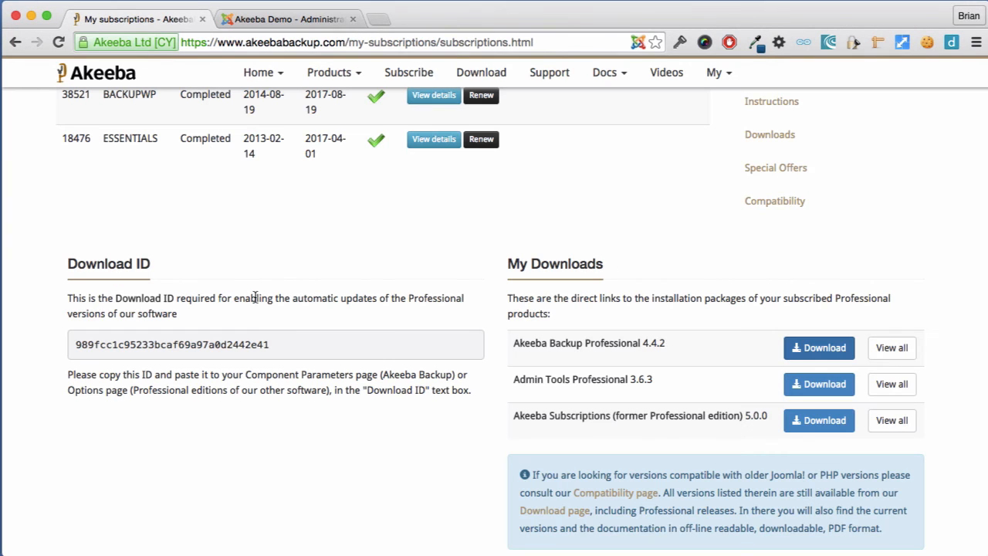
{"action": "mouse_move", "coordinate": [270, 336]}
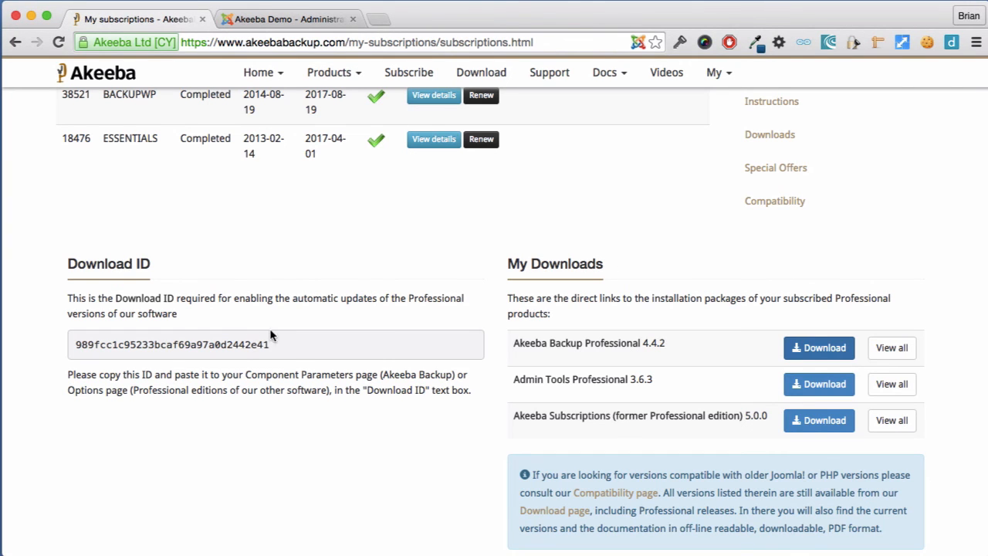
{"action": "mouse_move", "coordinate": [280, 346]}
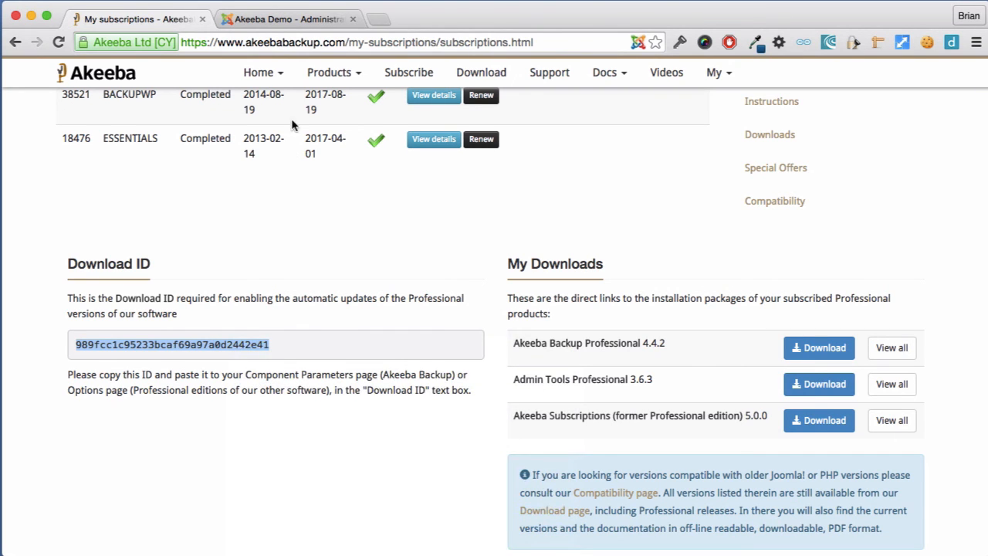
Paste the Download ID into Akeeba Backup's Control Panel field and apply it.
{"action": "left_click", "coordinate": [286, 18]}
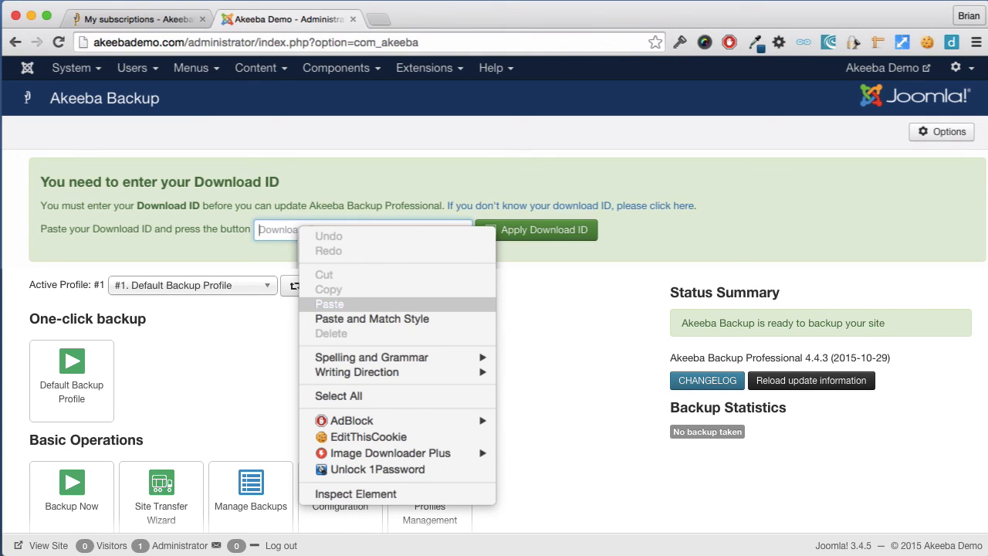
{"action": "left_click", "coordinate": [330, 304]}
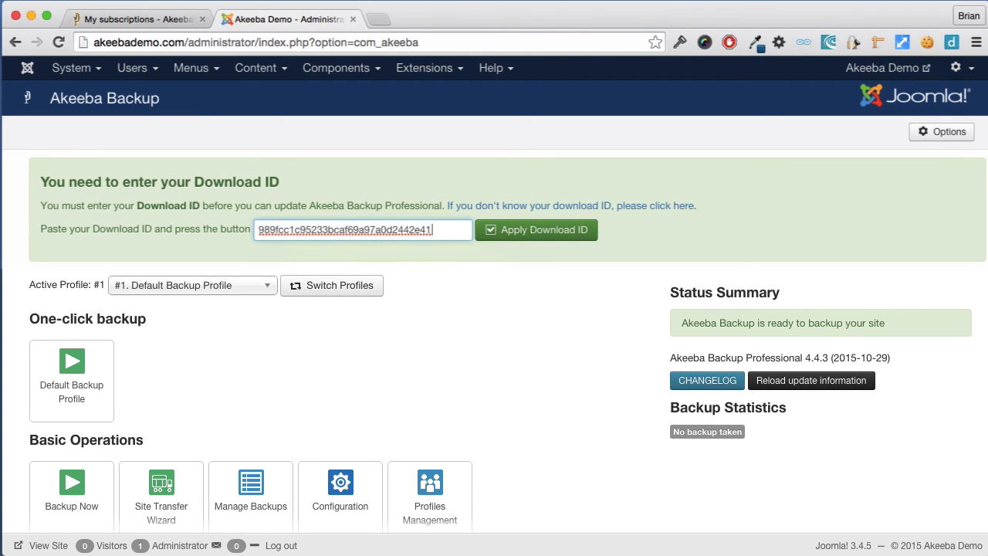
{"action": "left_click", "coordinate": [535, 229]}
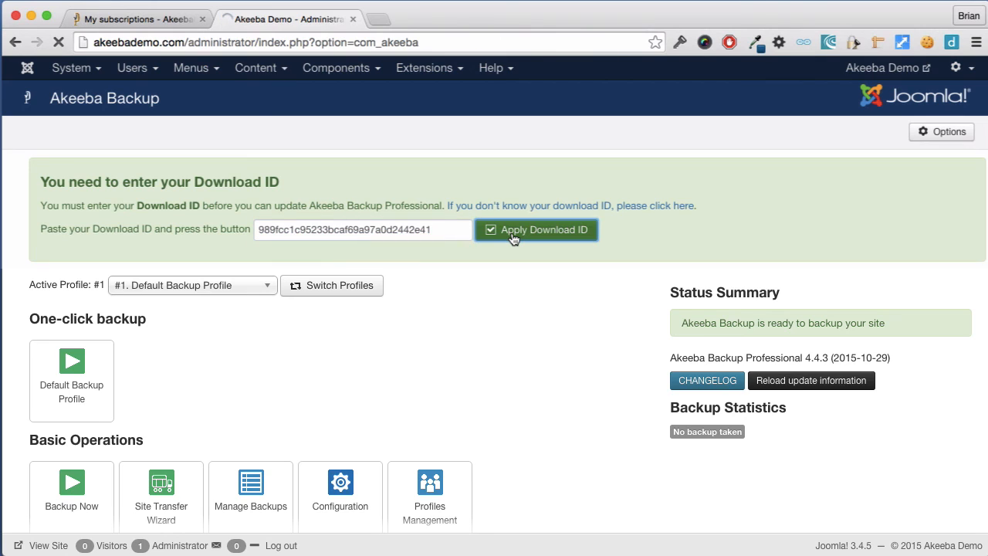
{"action": "left_click", "coordinate": [536, 229]}
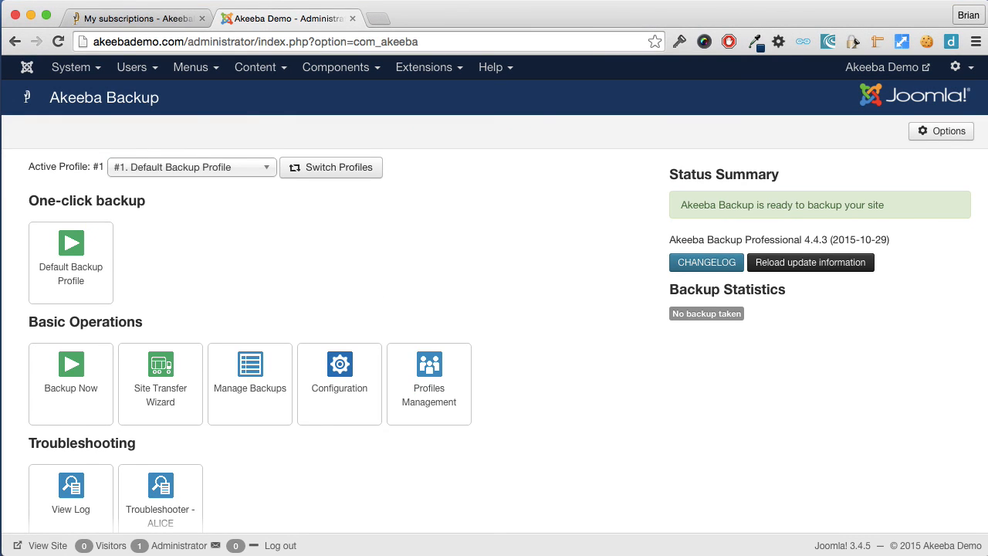